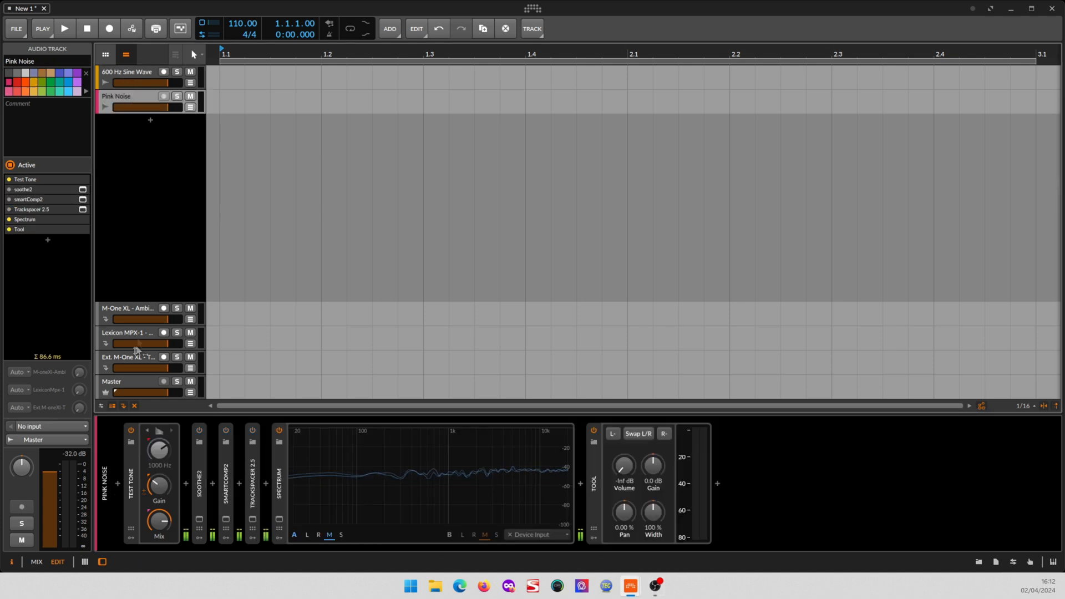
Show the soothe2 plug-in window for the Pink Noise track
{"action": "left_click", "coordinate": [157, 432]}
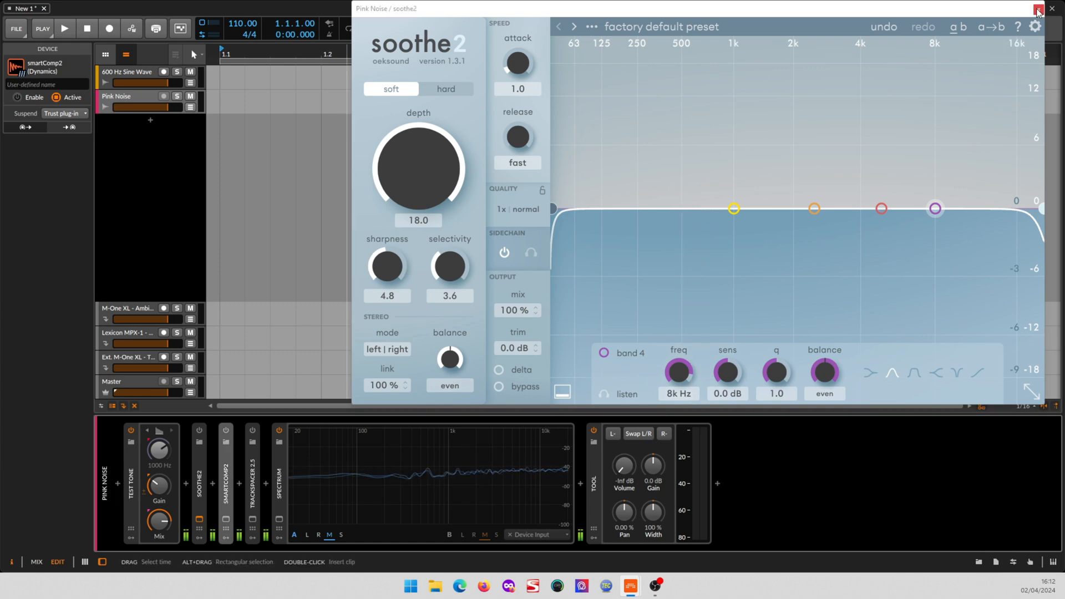
Close soothe2 and show smart:comp 2's window with its Universal profile instead
{"action": "left_click", "coordinate": [1036, 8]}
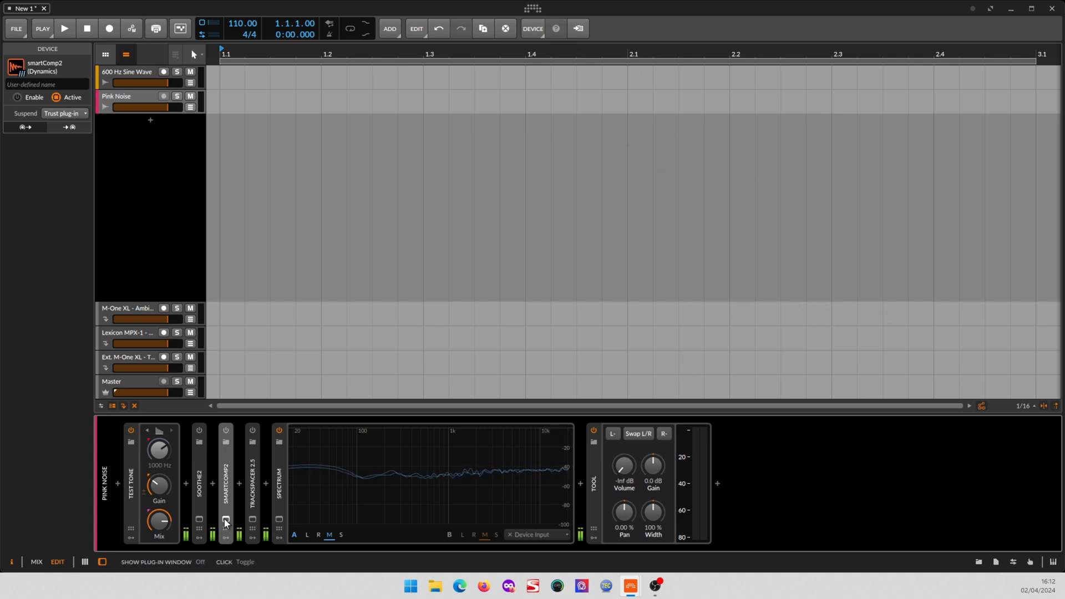
{"action": "left_click", "coordinate": [226, 431]}
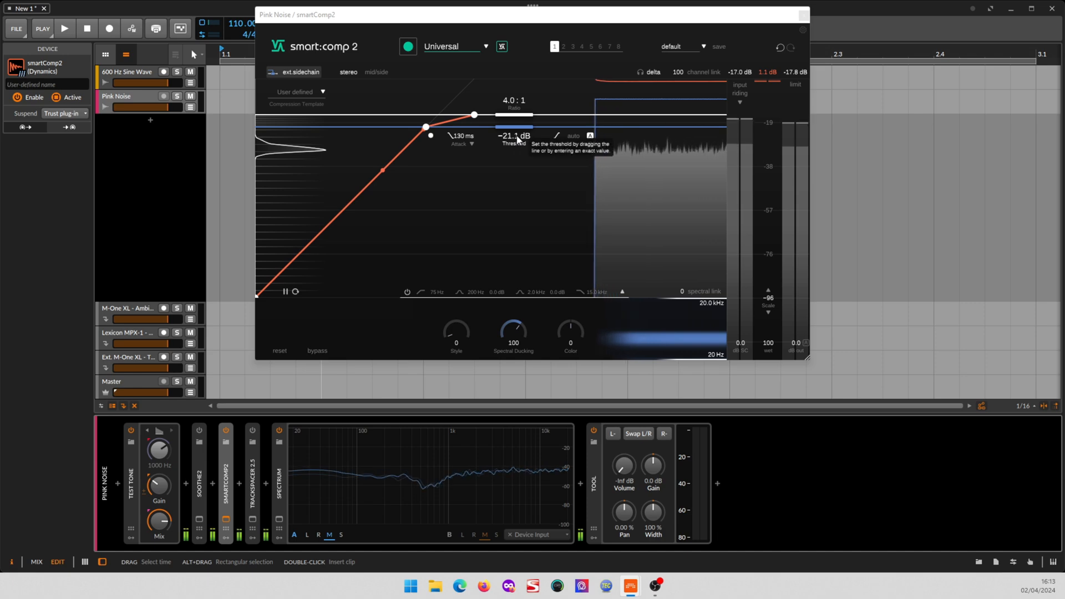
{"action": "mouse_move", "coordinate": [401, 496]}
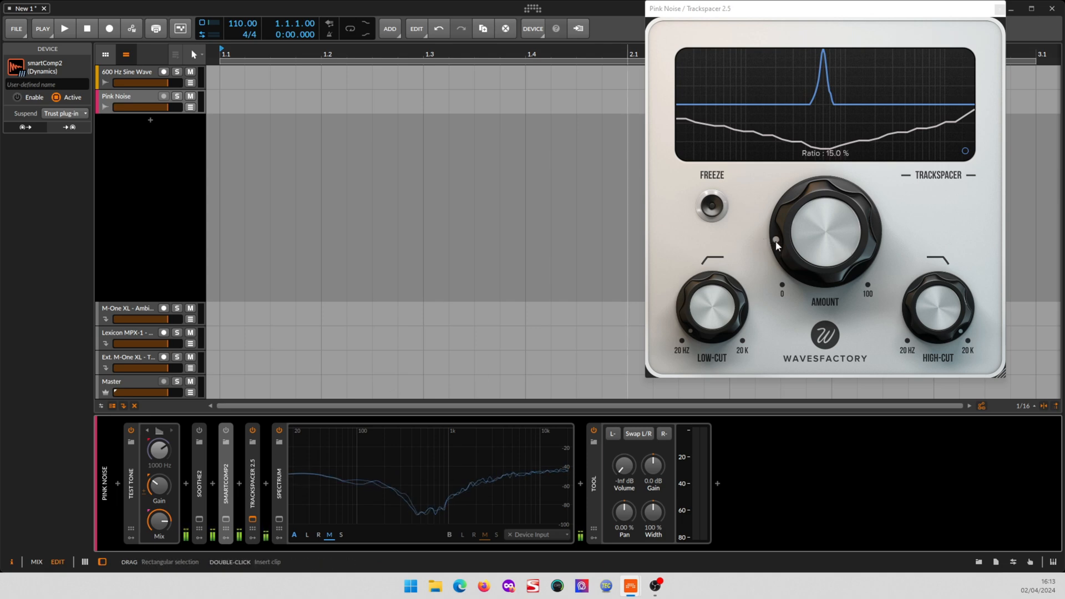
Sweep Trackspacer's AMOUNT up toward 75% and back down to about 5.5%
{"action": "left_click_drag", "start_coordinate": [776, 245], "coordinate": [803, 214]}
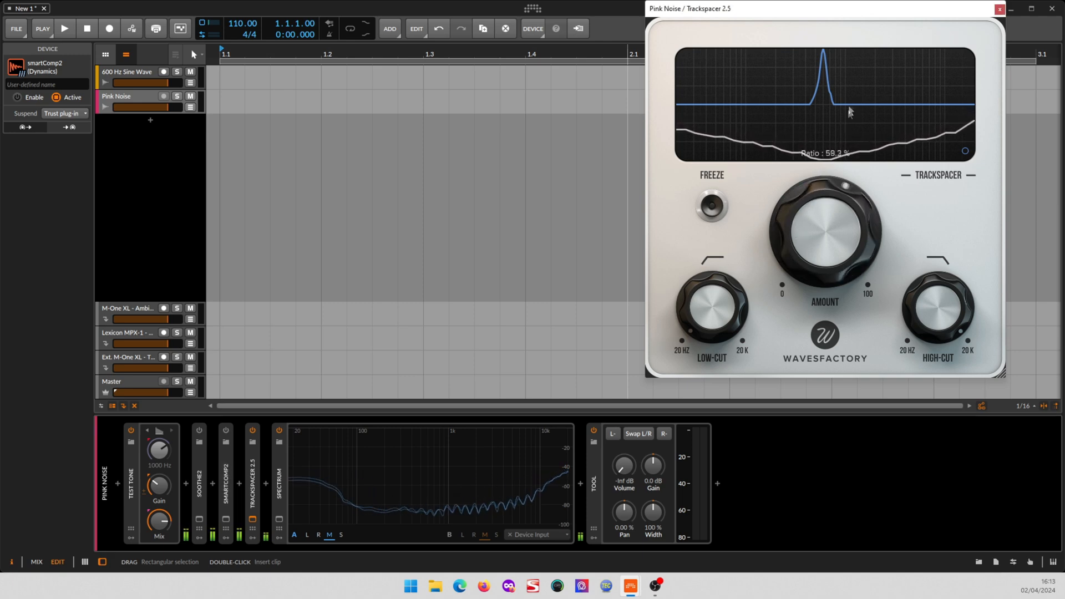
{"action": "left_click_drag", "start_coordinate": [824, 234], "coordinate": [849, 204]}
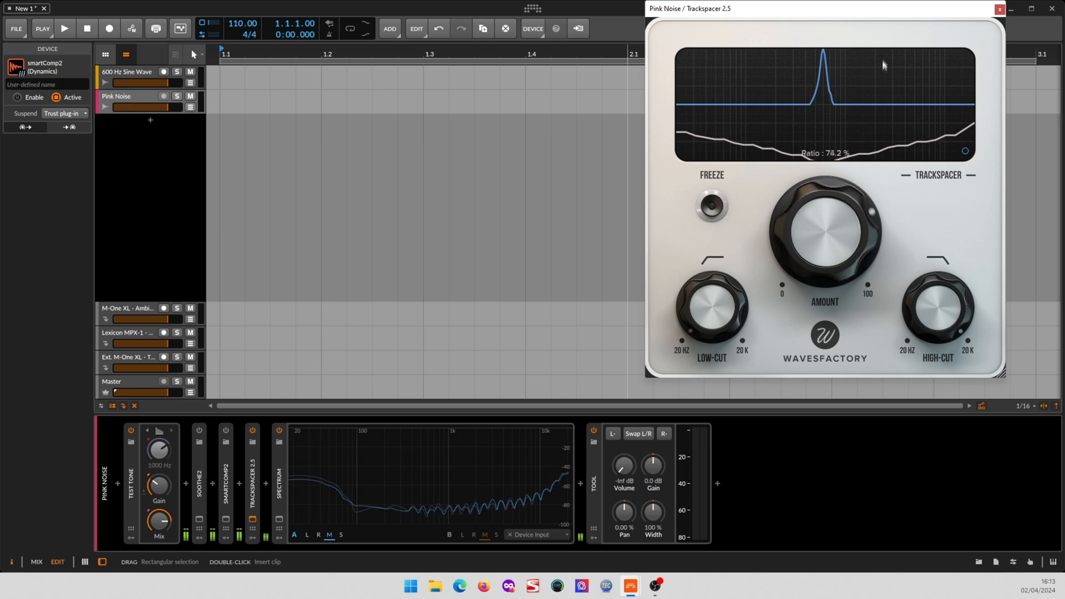
{"action": "left_click_drag", "start_coordinate": [824, 237], "coordinate": [838, 260]}
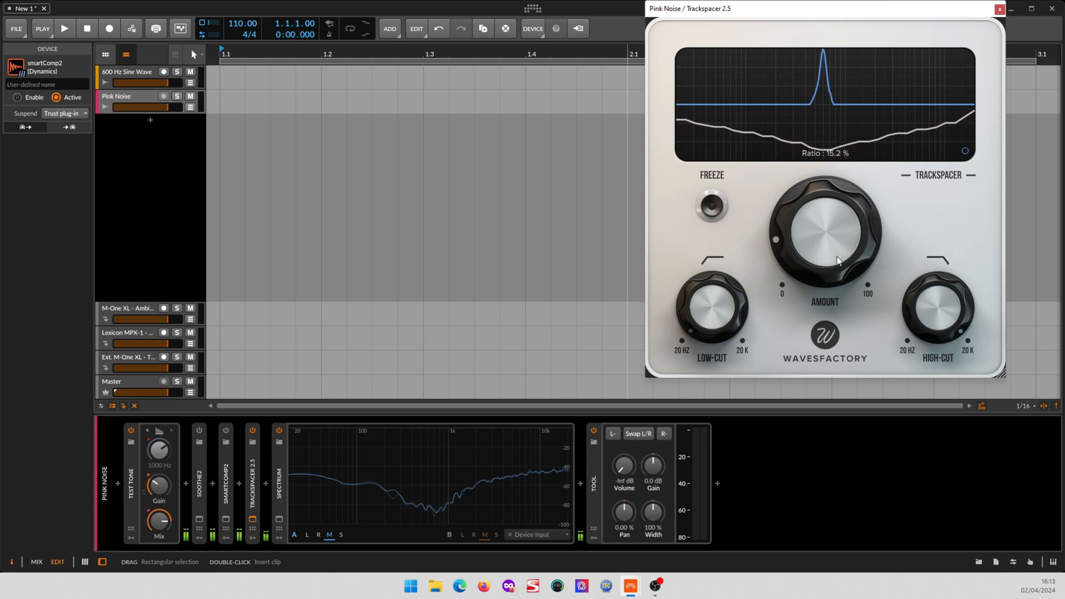
{"action": "left_click_drag", "start_coordinate": [839, 261], "coordinate": [828, 291]}
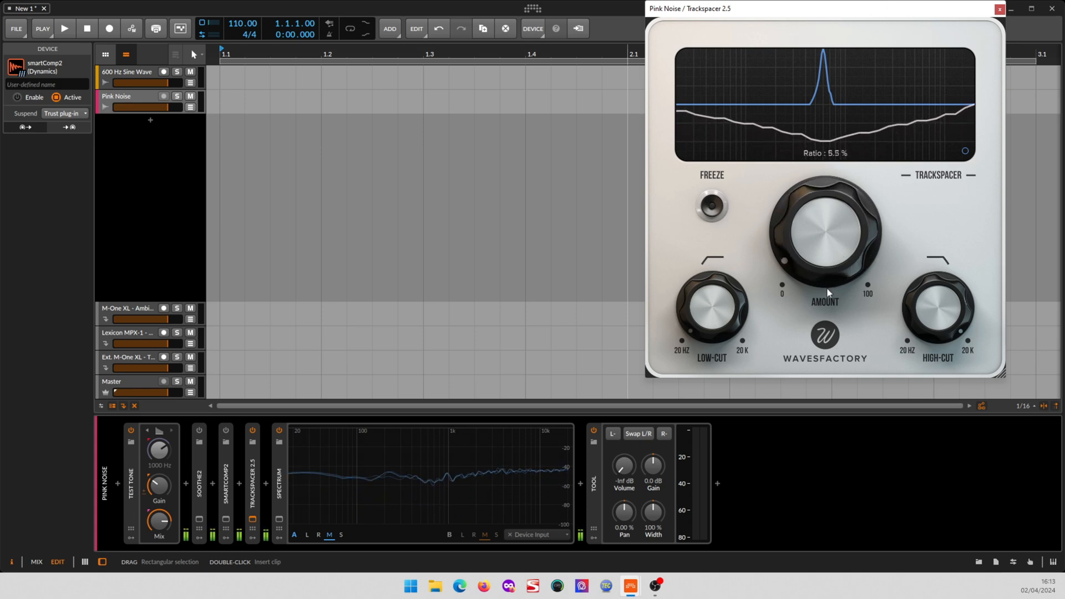